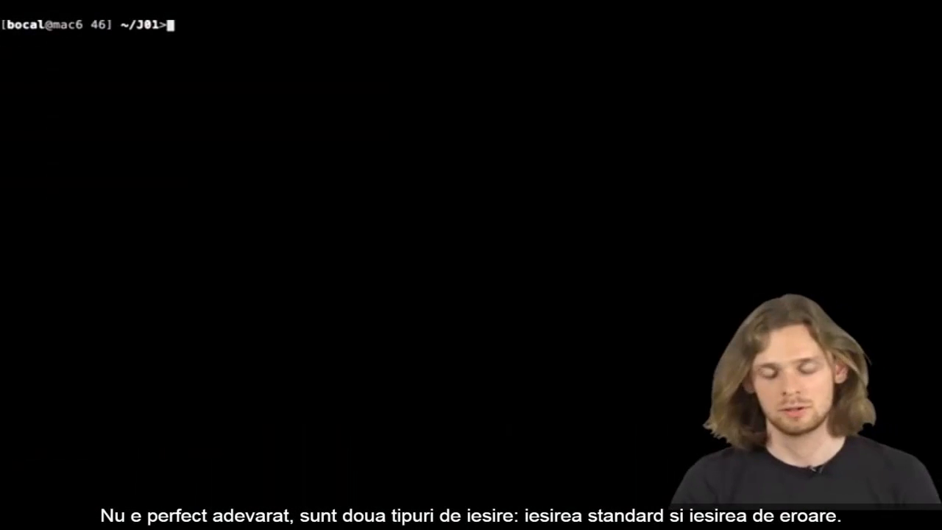
Print file.txt with cat and try catting a nonexistent file for a 'No such file' error
{"action": "type", "text": "cat file.txt"}
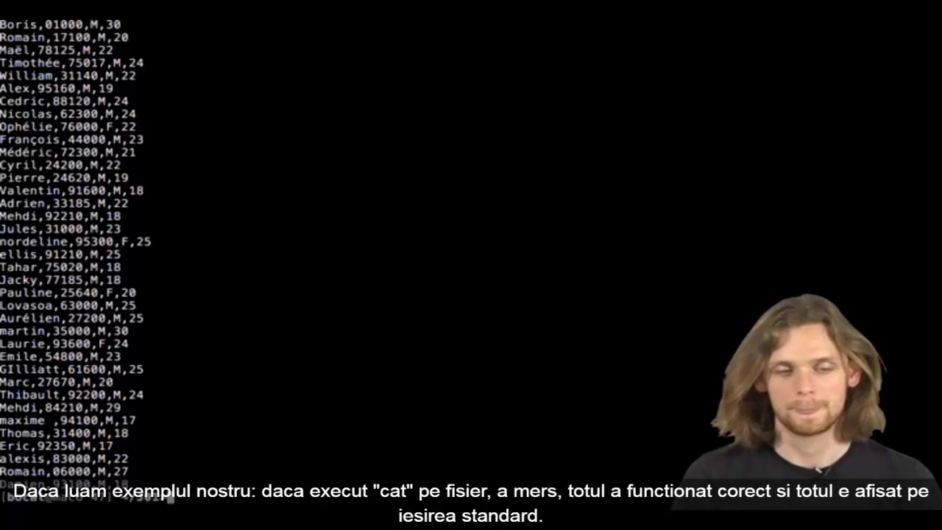
{"action": "type", "text": "cat fil"}
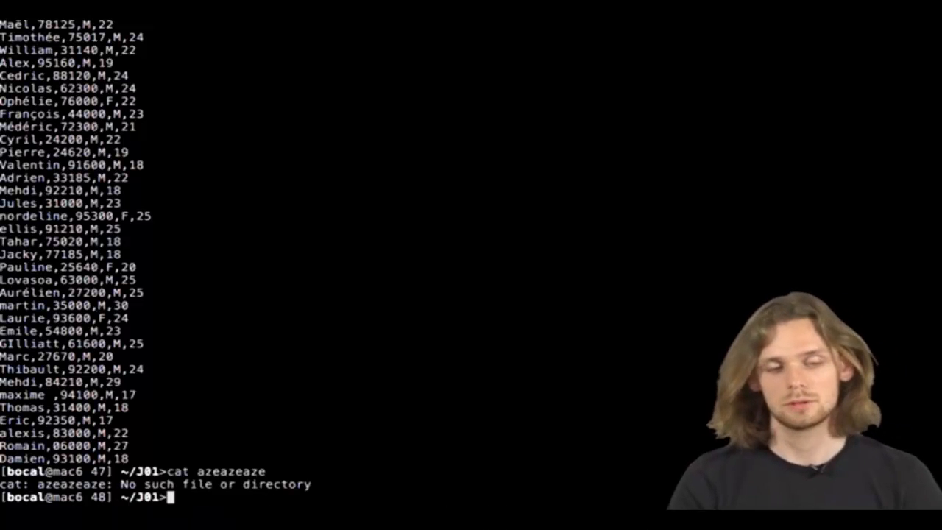
Run cat azeazeaze, then retype the command with file.txt
{"action": "type", "text": "cat azeazeaze"}
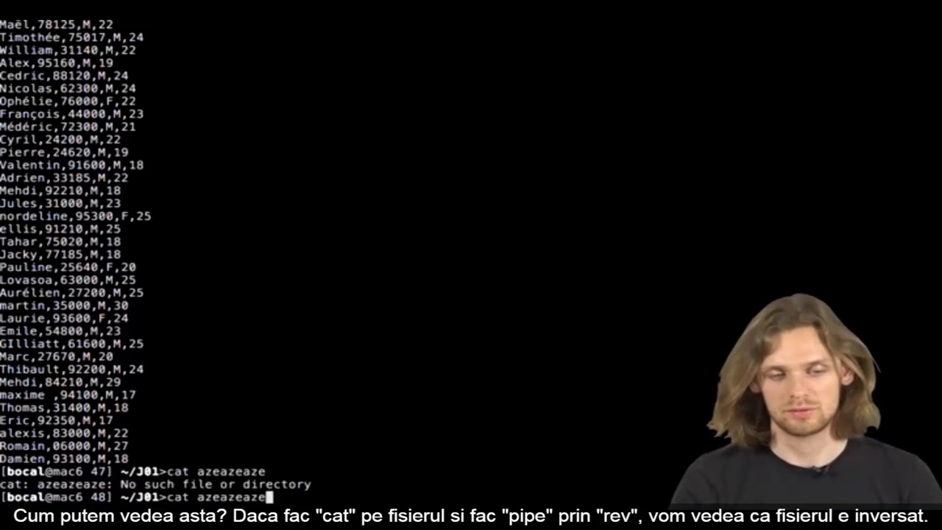
{"action": "key", "text": "Backspace"}
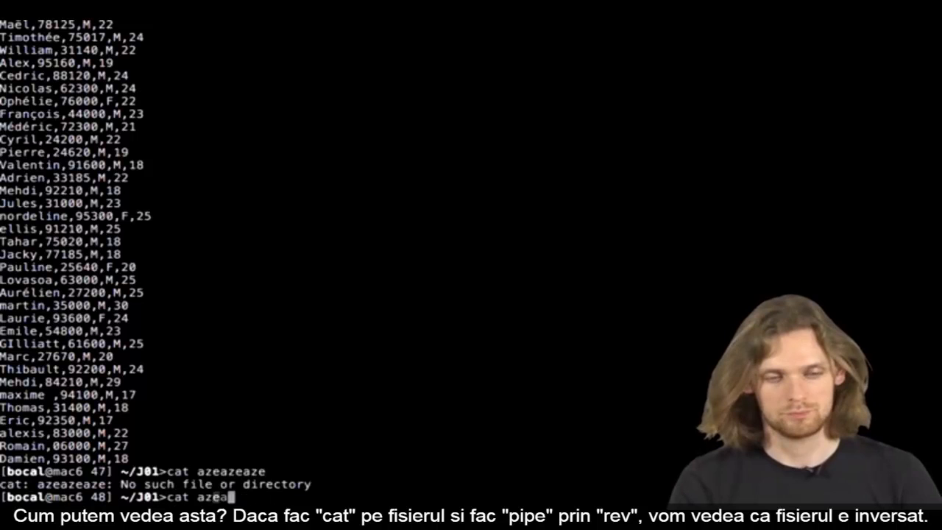
{"action": "type", "text": "file.txt|"}
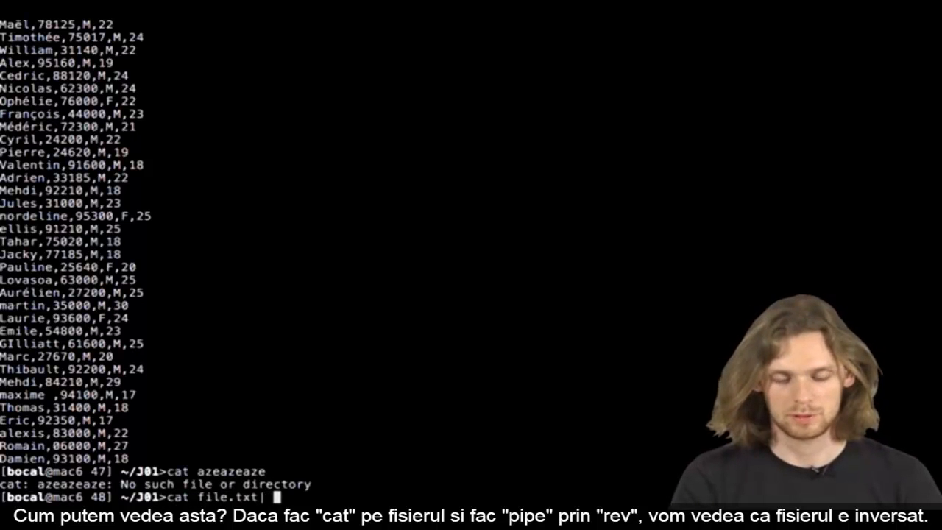
{"action": "key", "text": "Return"}
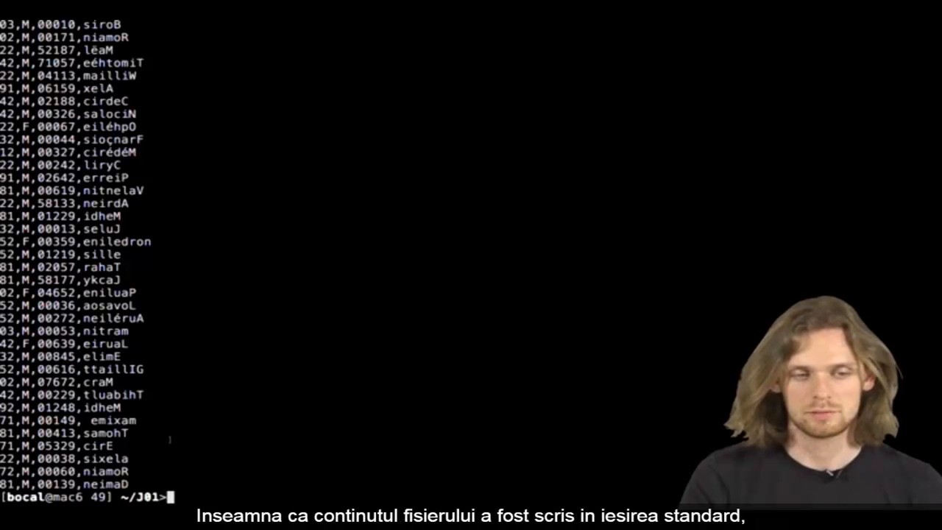
Pipe file.txt through rev, then pipe a missing file to see the unreversed error
{"action": "type", "text": "cat file.txt| rev"}
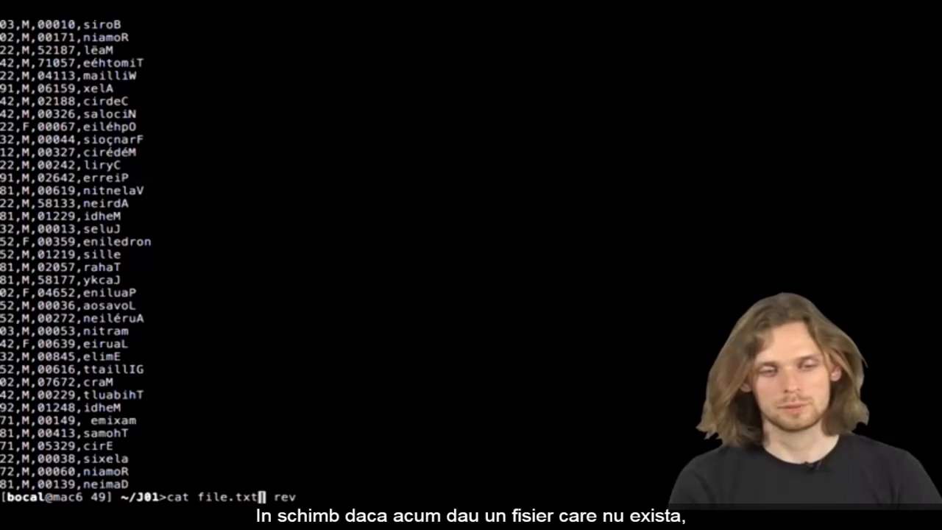
{"action": "type", "text": "aze aze"}
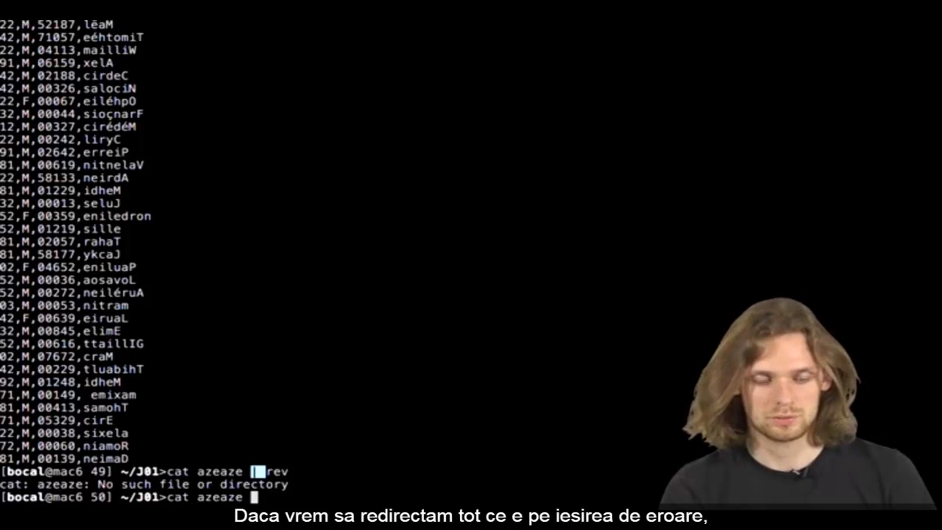
Run cat azeaze 2>&1 | rev so the error message prints reversed
{"action": "type", "text": "2>"}
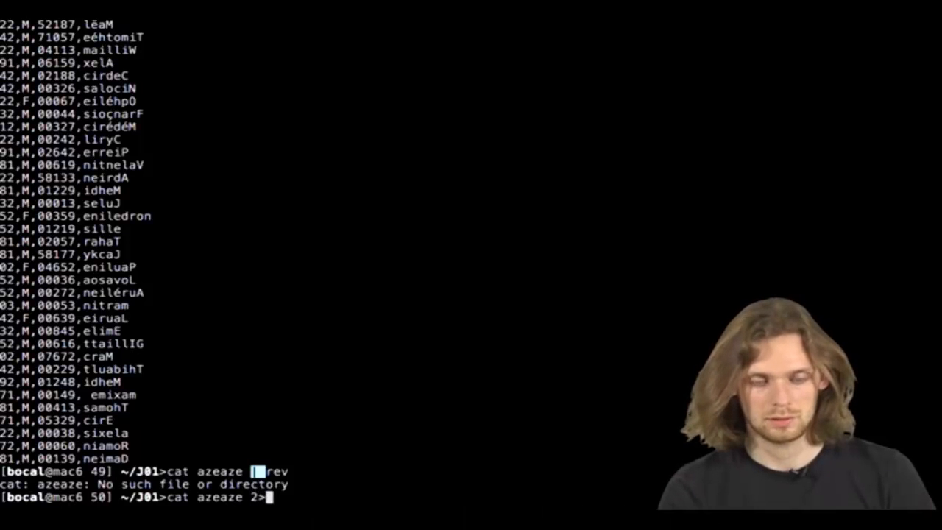
{"action": "type", "text": "&1"}
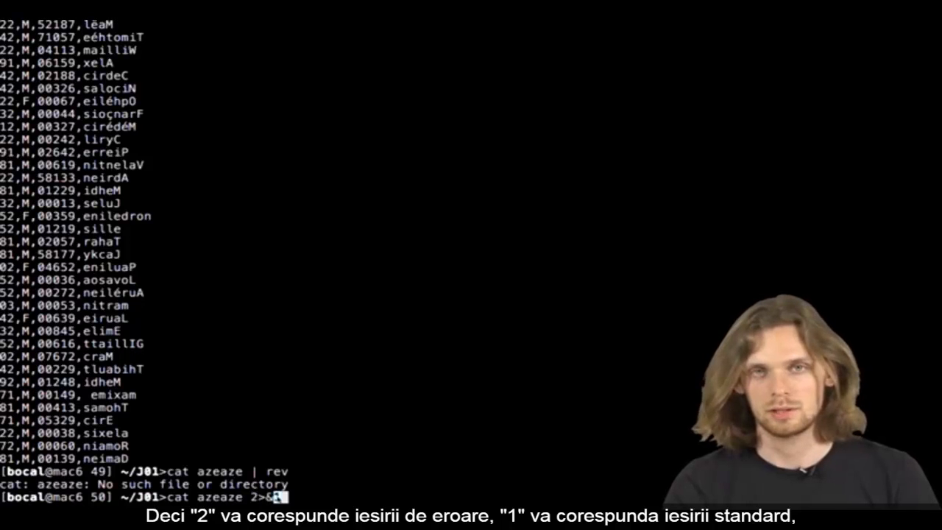
{"action": "type", "text": "1 | rev"}
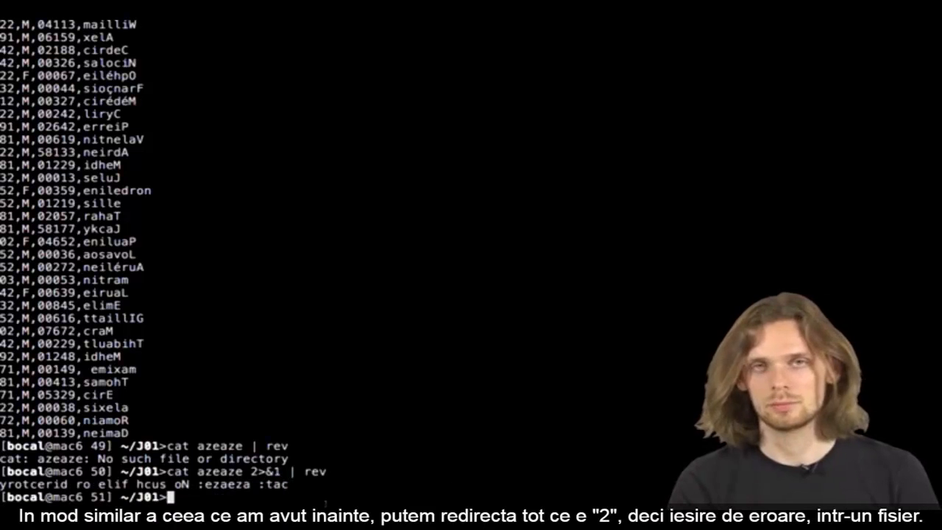
{"action": "type", "text": "cat azeaze 2>&1 | rev"}
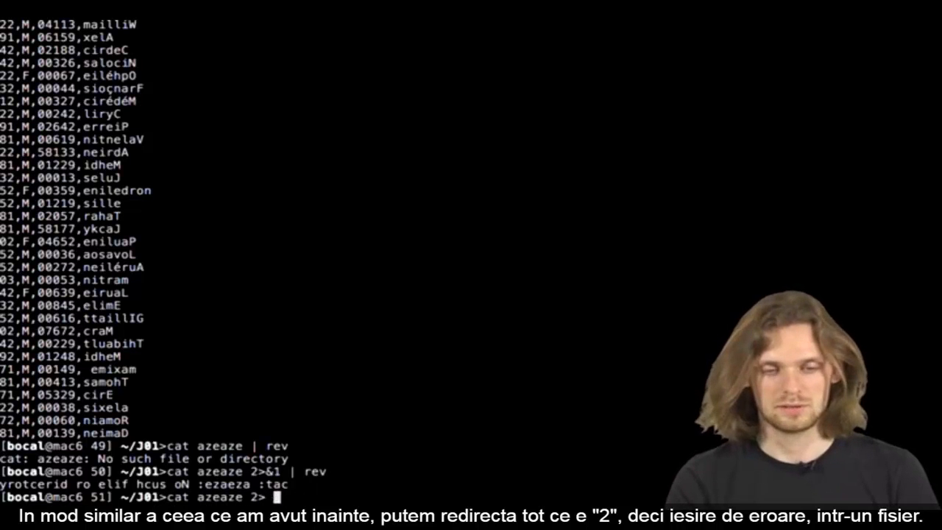
Redirect the missing-file error into 'error', display it with cat, and clear the screen
{"action": "type", "text": "error"}
{"action": "type", "text": "cat e"}
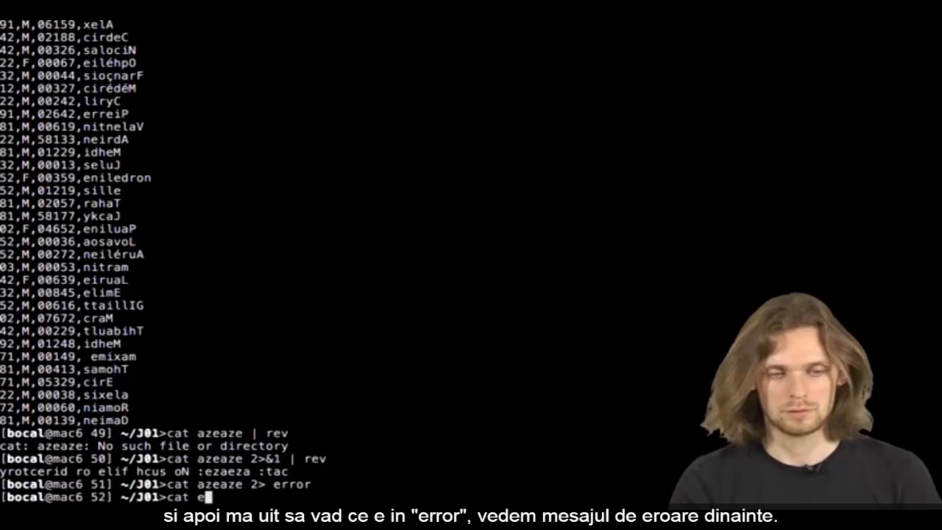
{"action": "key", "text": "Return"}
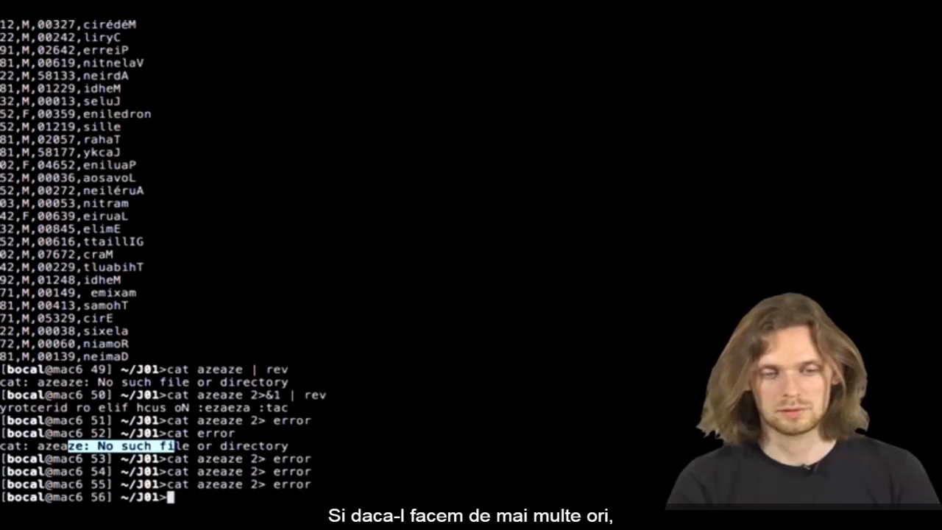
{"action": "key", "text": "Return"}
{"action": "type", "text": "cat"}
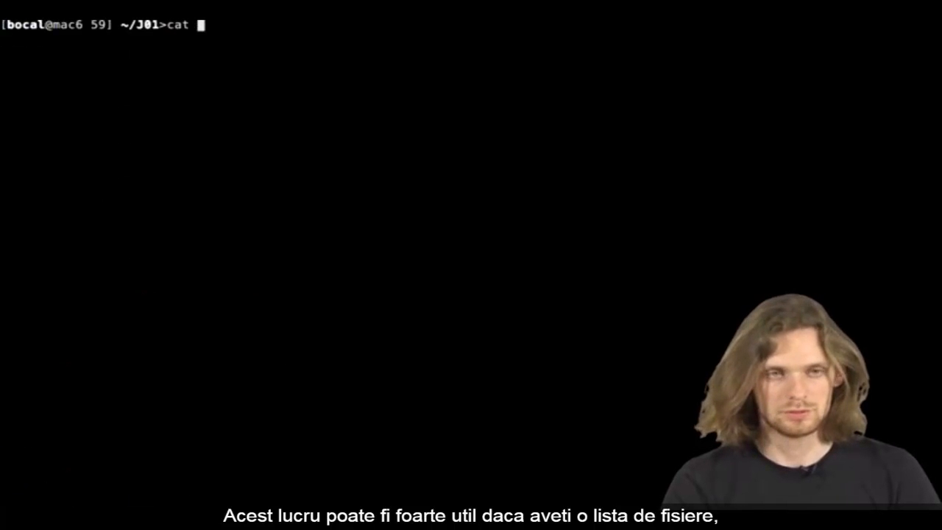
Cat four copies of file.txt plus azeaze with 2> error, then cat error
{"action": "type", "text": "file.txt file.txt f"}
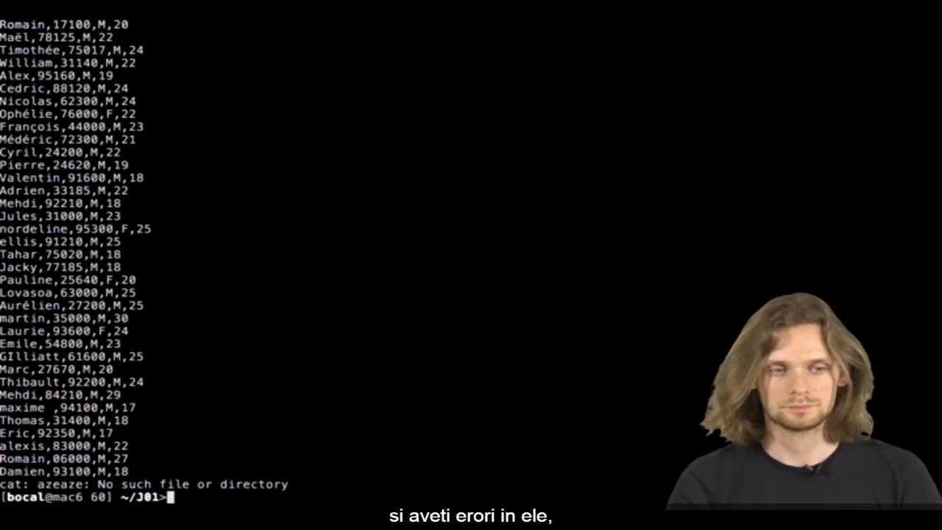
{"action": "type", "text": "cat file.txt file.txt file.txt file.txt azeaze"}
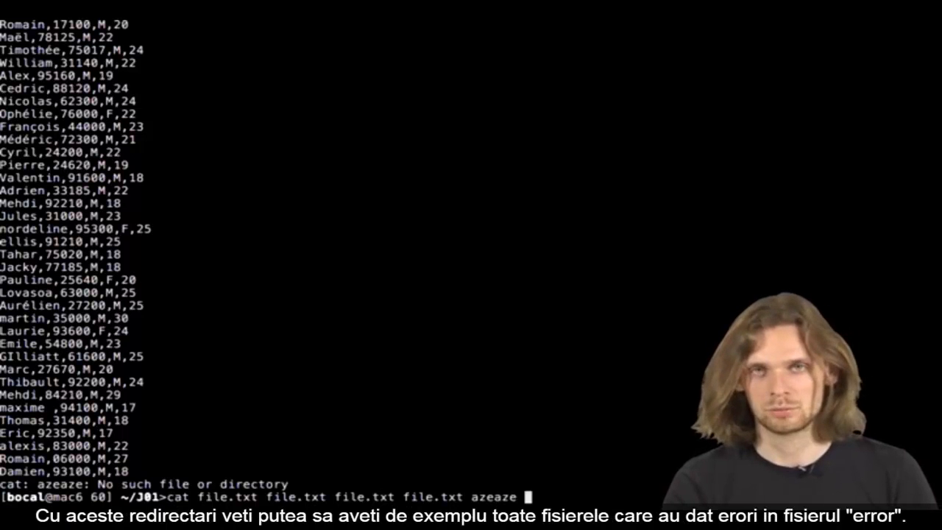
{"action": "type", "text": "2>"}
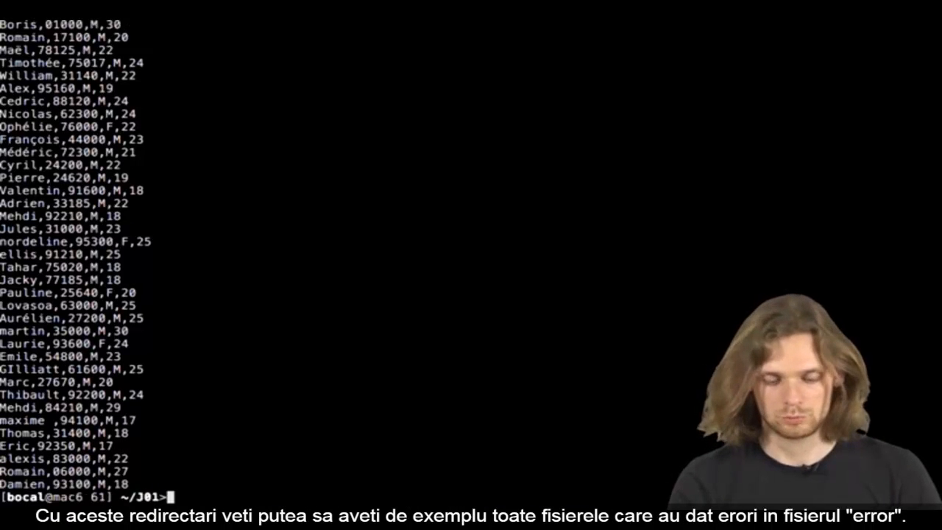
{"action": "type", "text": "cat error"}
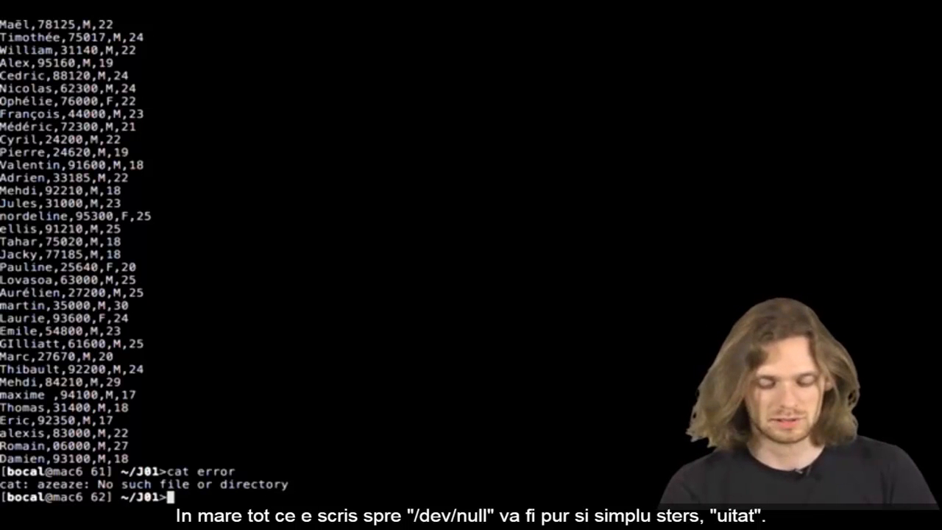
Echo "bonjour" > /dev/null to print nothing, then rerun the four-copy cat with 2> error
{"action": "type", "text": "echo \"bonjour\""}
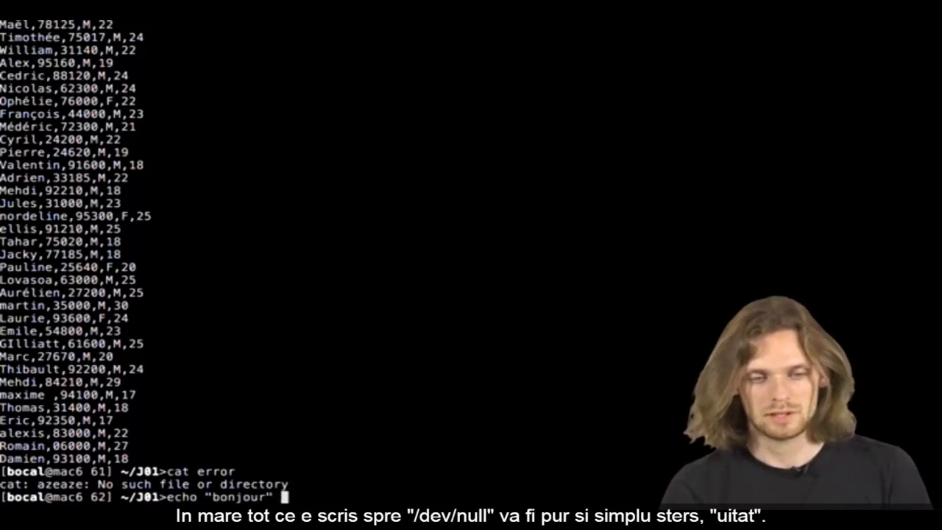
{"action": "type", "text": "> /e"}
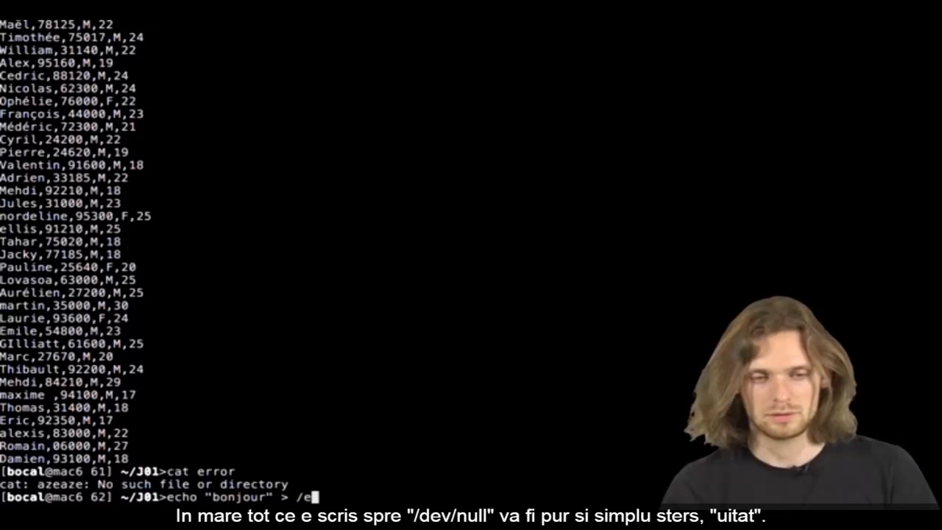
{"action": "type", "text": "dev/null"}
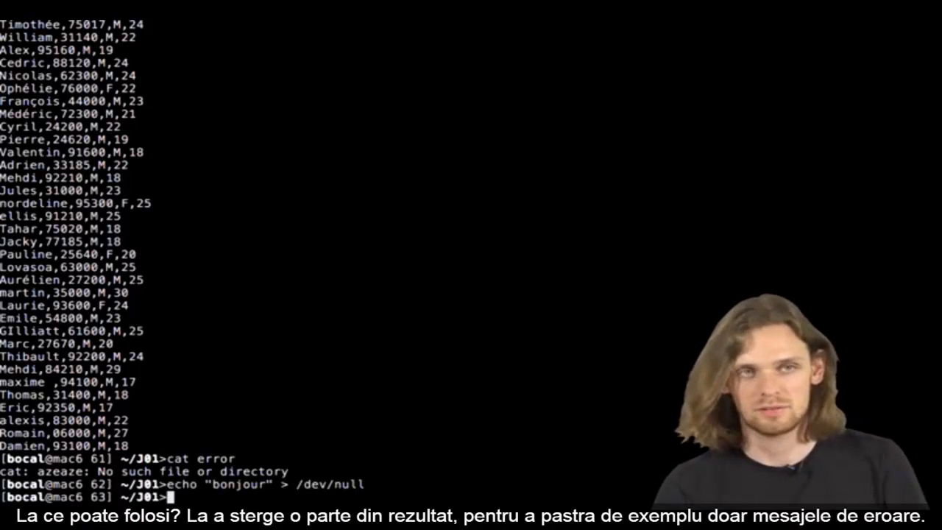
{"action": "type", "text": "cat file.txt file.txt file.txt file.txt azeaze 2> error"}
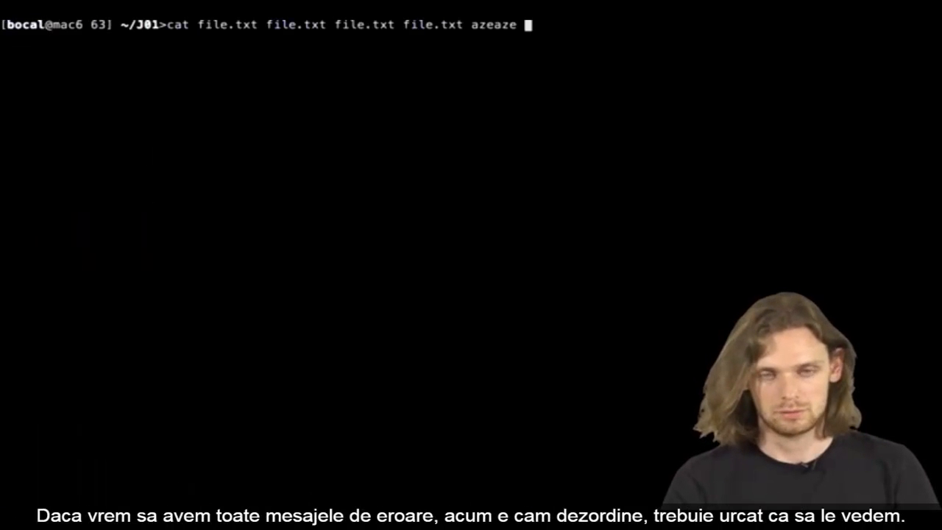
Rerun the multi-copy cat with azeaze, then begin redirecting its stdout to /dev/null
{"action": "type", "text": "f"}
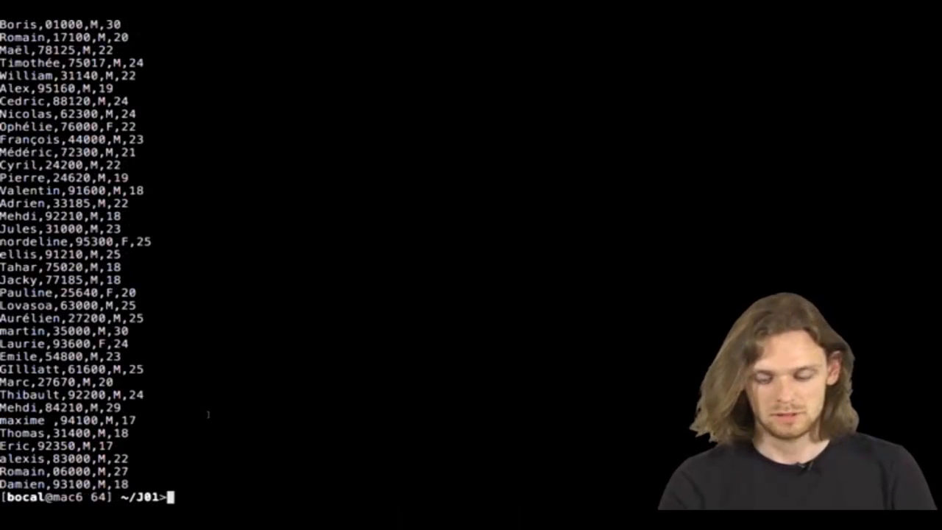
{"action": "type", "text": "cat file.txt file.txt file.txt file.txt azeaze file.txt > /"}
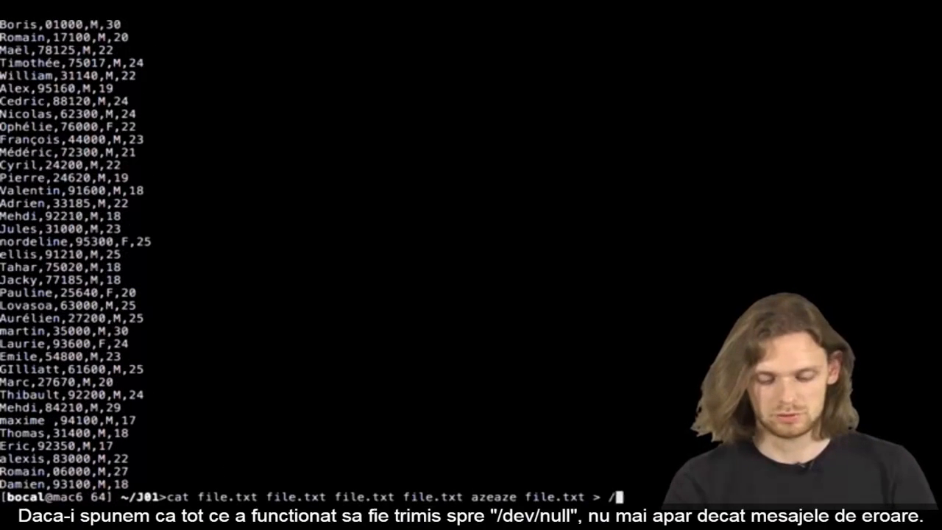